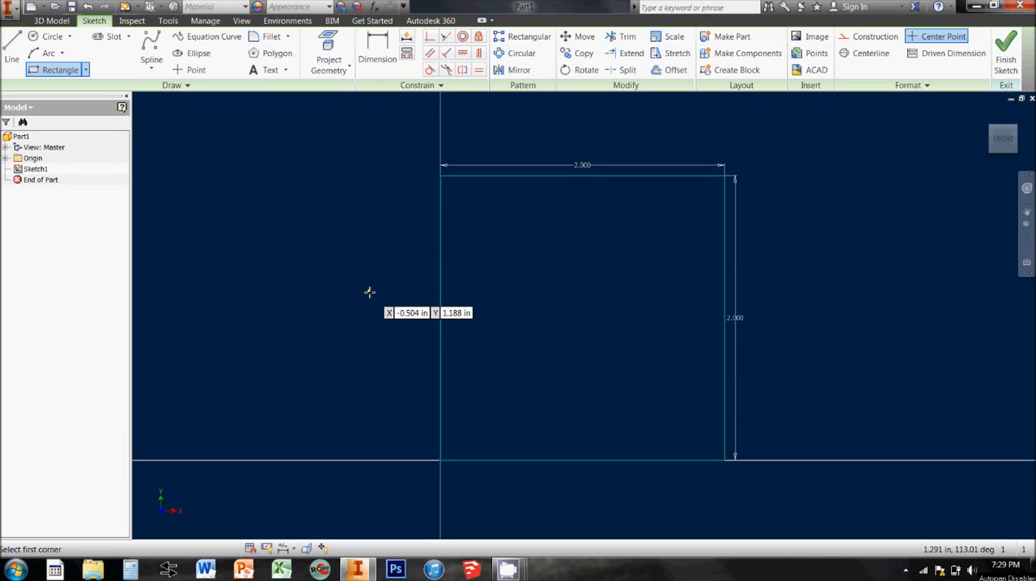
mouse_move(795, 246)
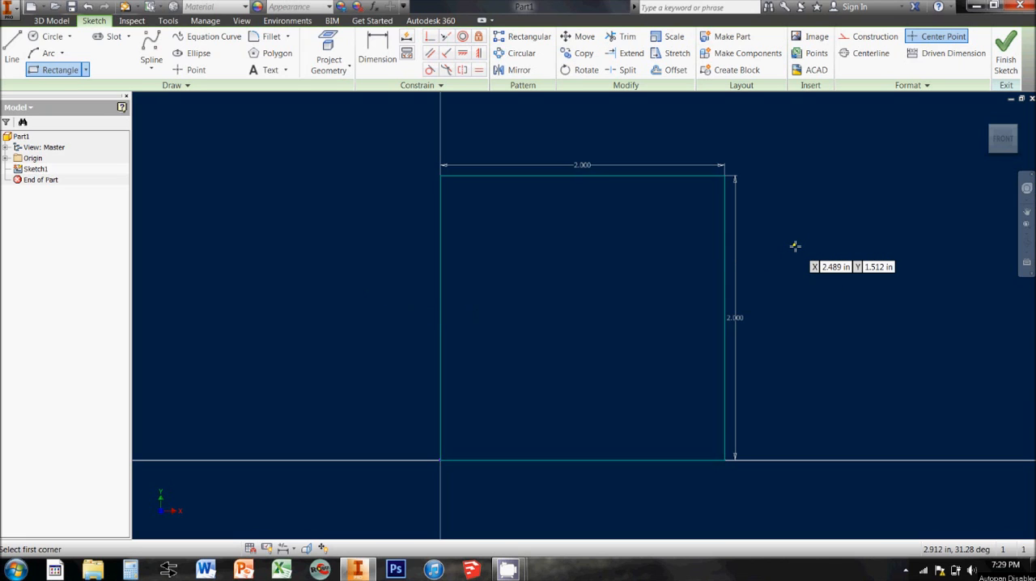
mouse_move(686, 180)
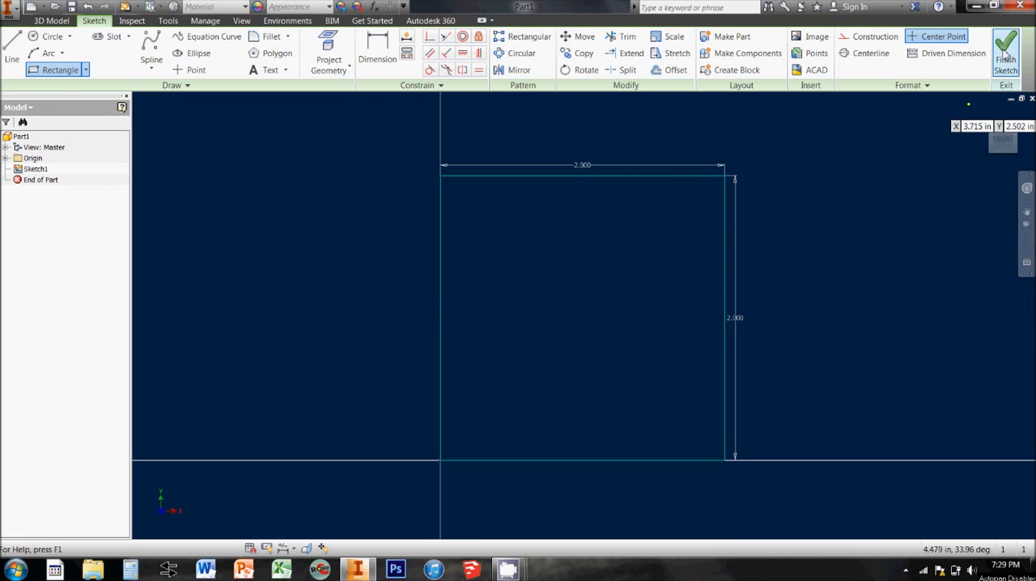
- Finish the square sketch and extrude it 2 in deep into a solid block (Extrusion1)
left_click(1004, 52)
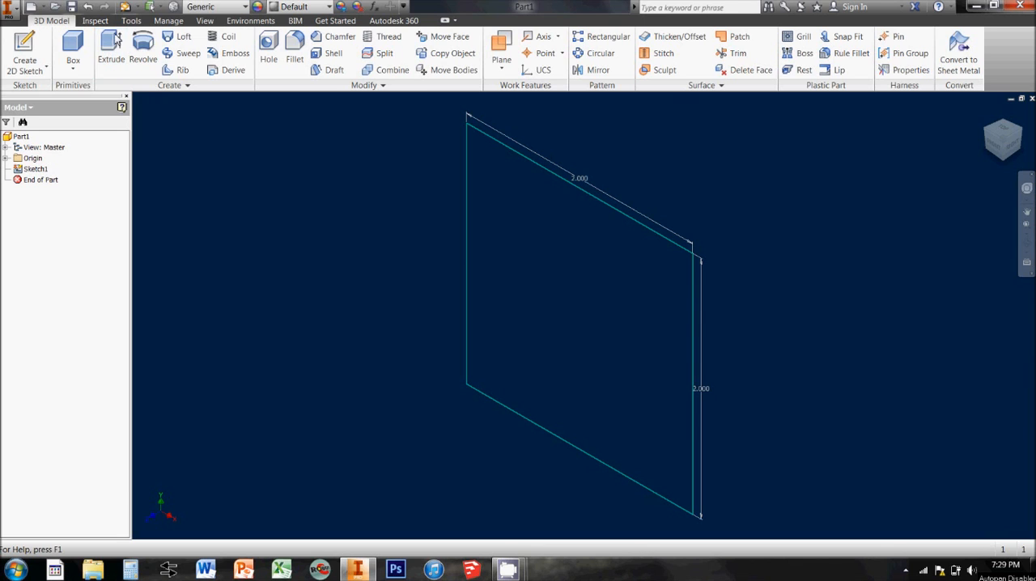
mouse_move(110, 41)
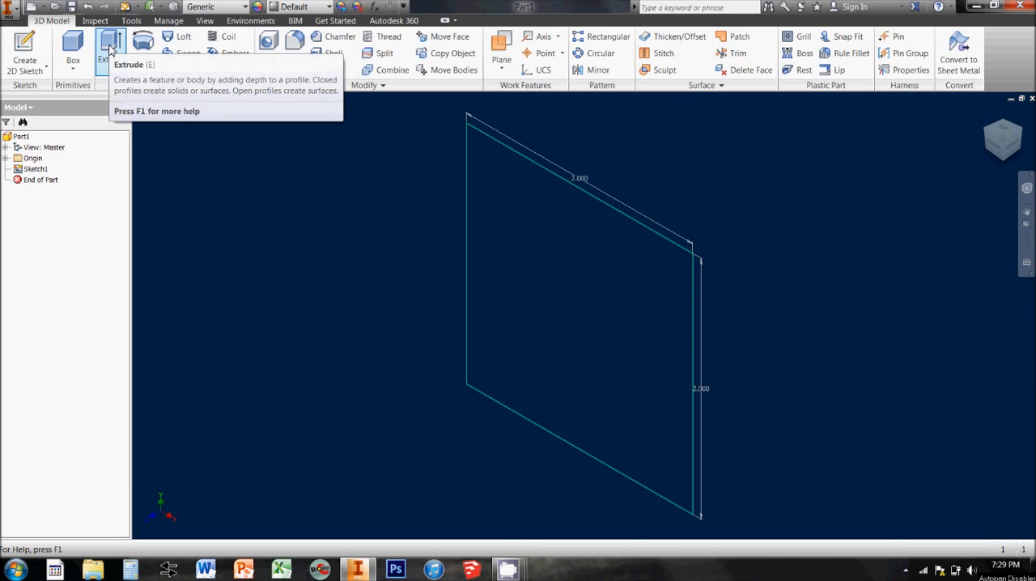
left_click(110, 45)
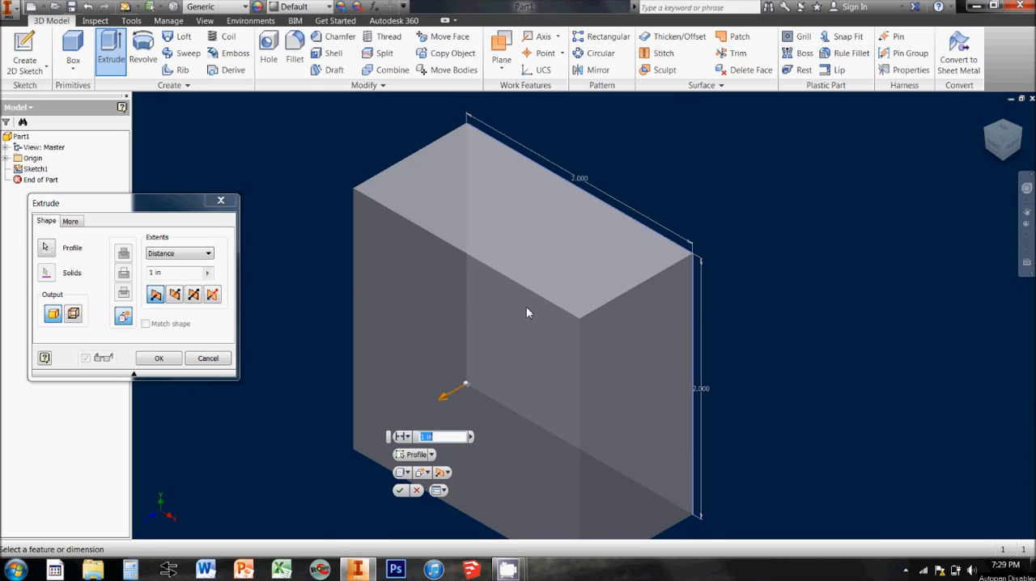
mouse_move(460, 398)
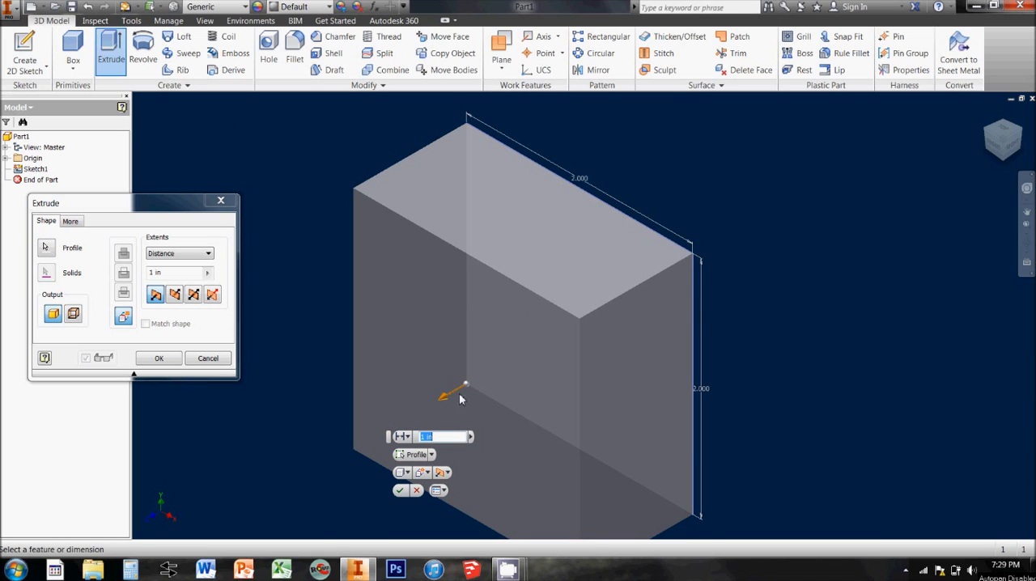
mouse_move(519, 330)
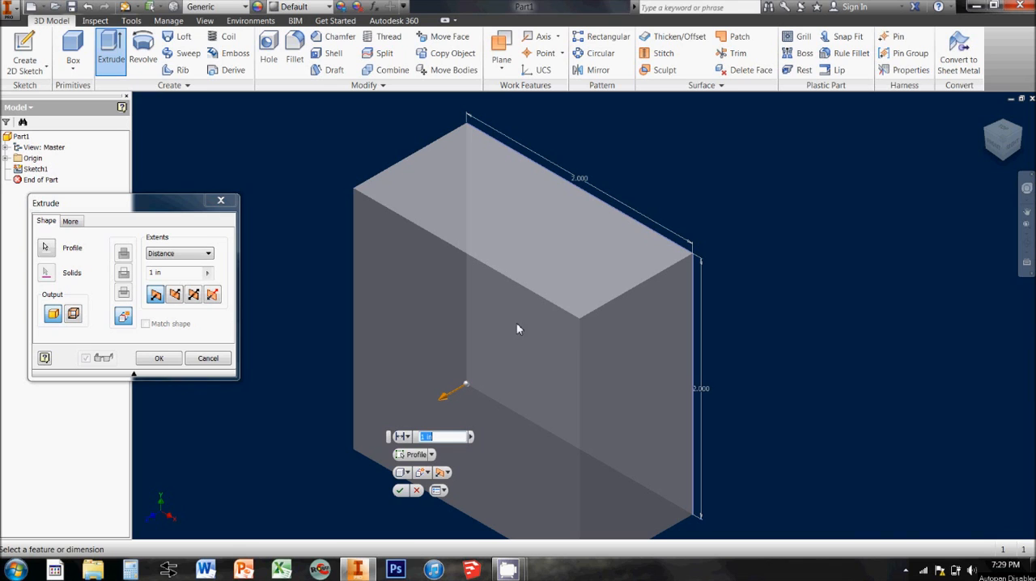
mouse_move(548, 320)
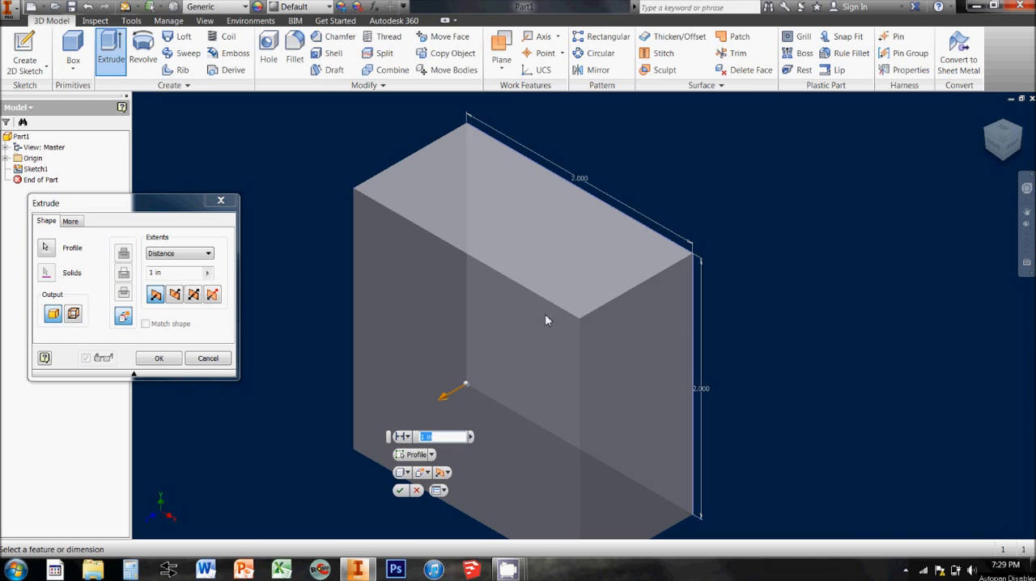
mouse_move(311, 321)
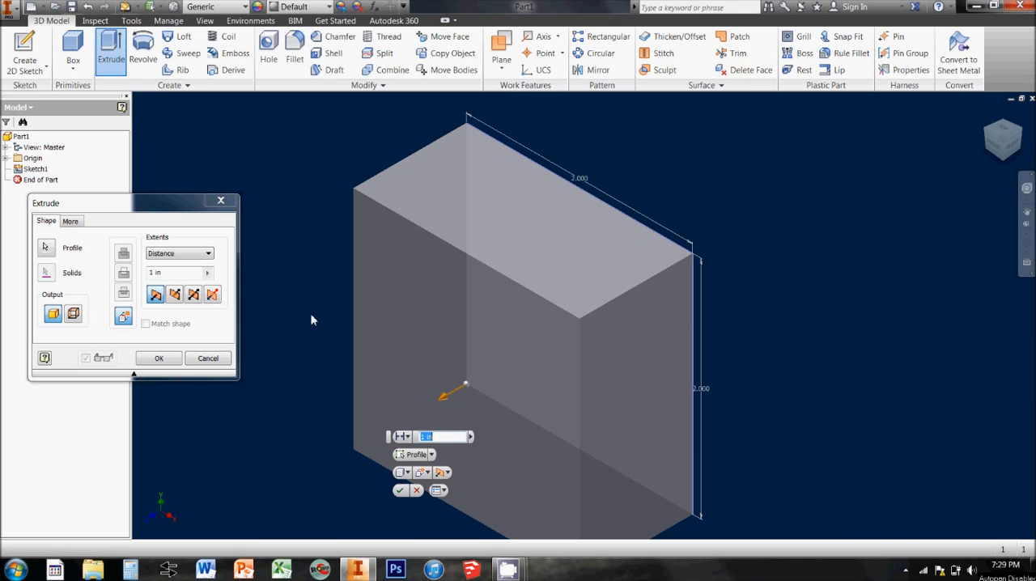
mouse_move(298, 301)
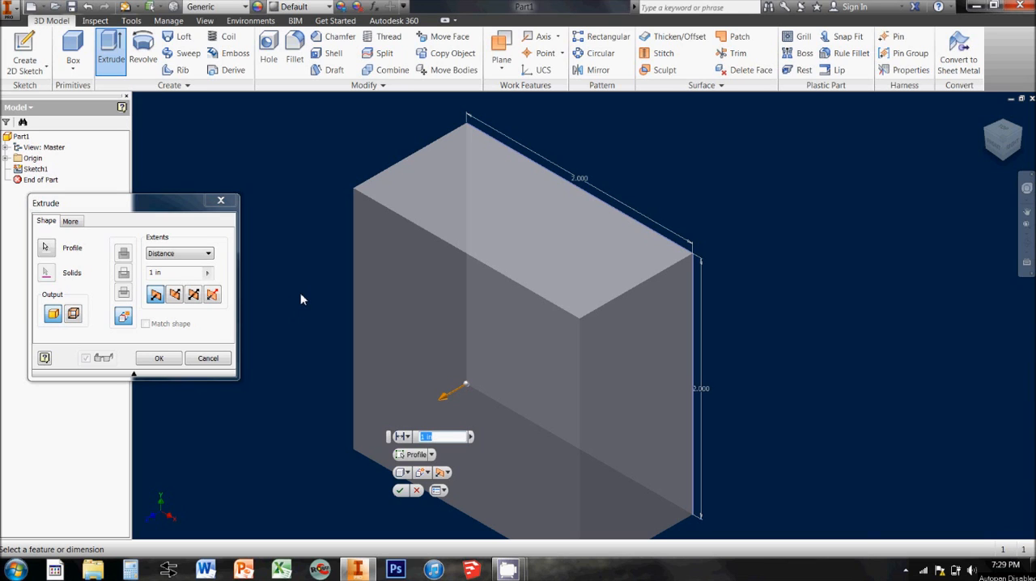
mouse_move(306, 346)
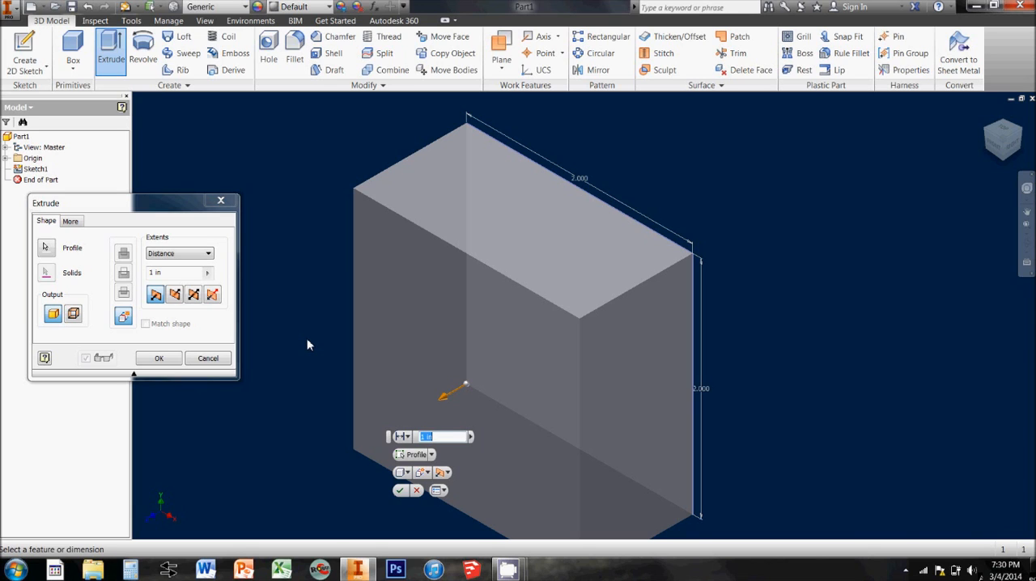
type("2")
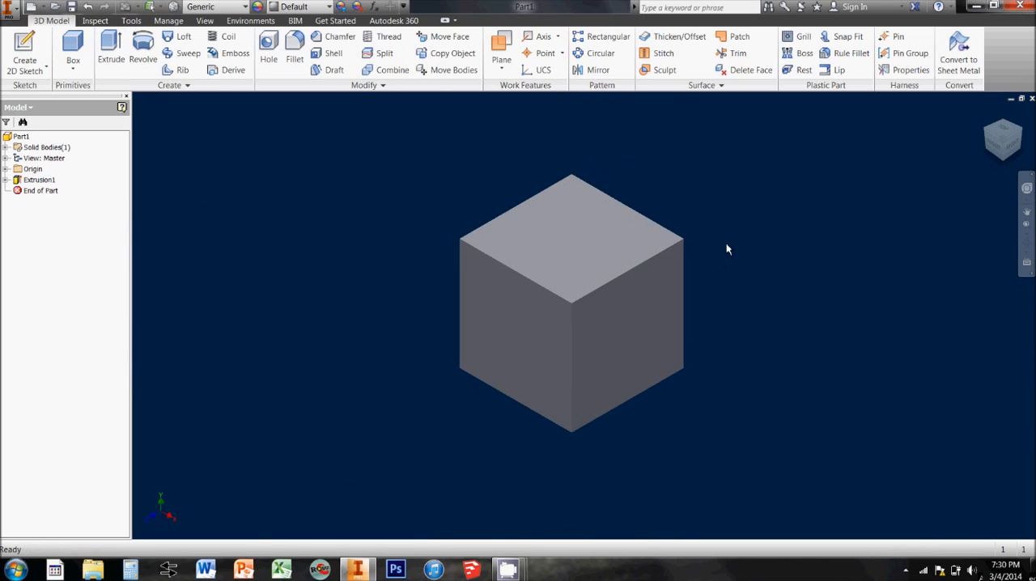
mouse_move(24, 52)
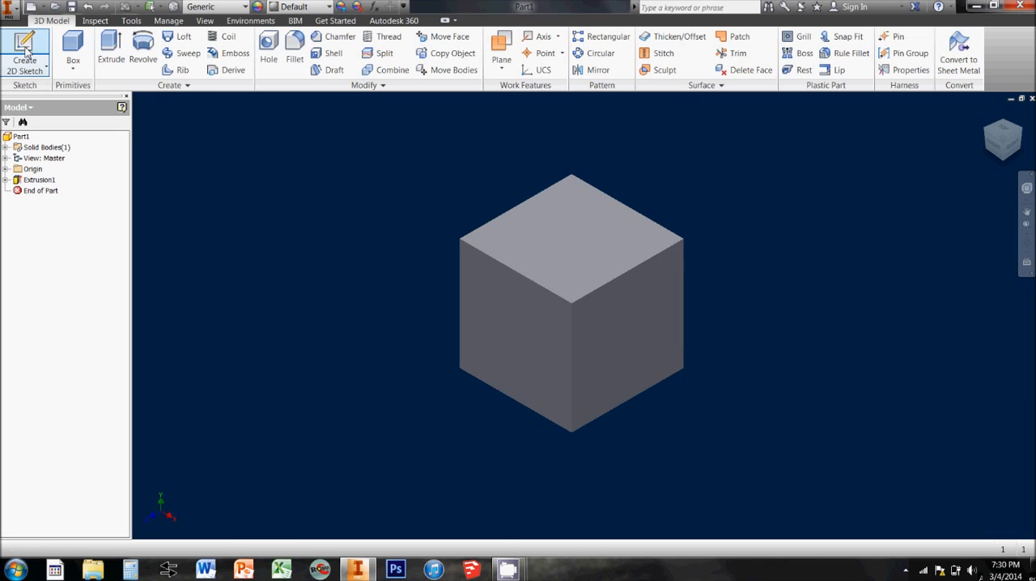
- Start Sketch2 on the cube's top face and draw a circle inside the square
left_click(24, 52)
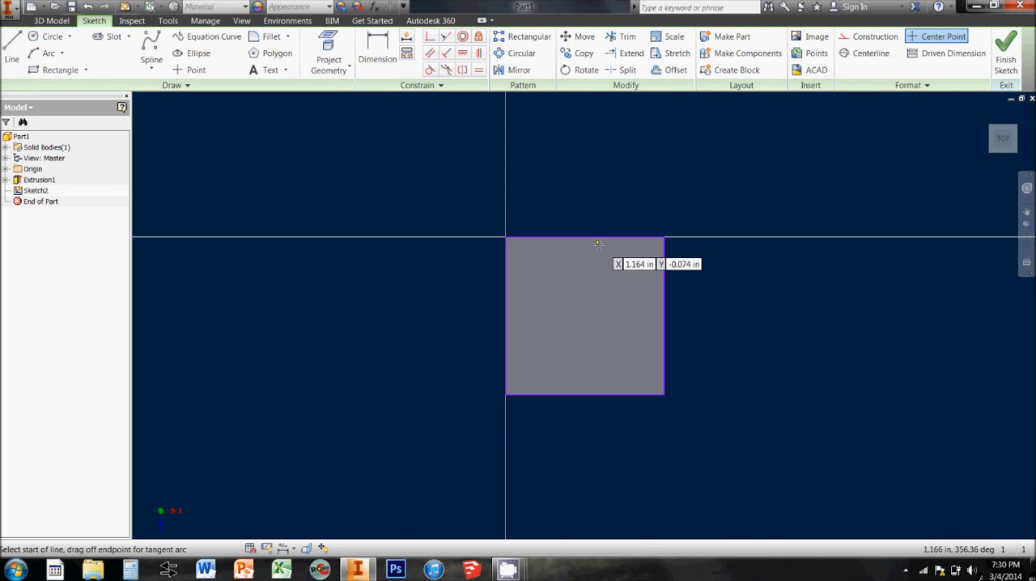
left_click(586, 244)
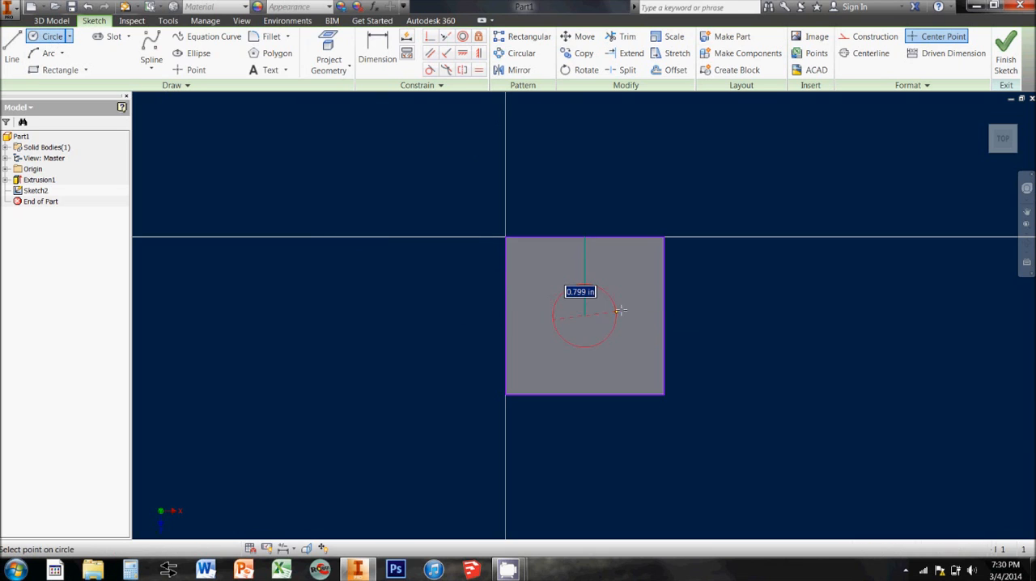
mouse_move(635, 298)
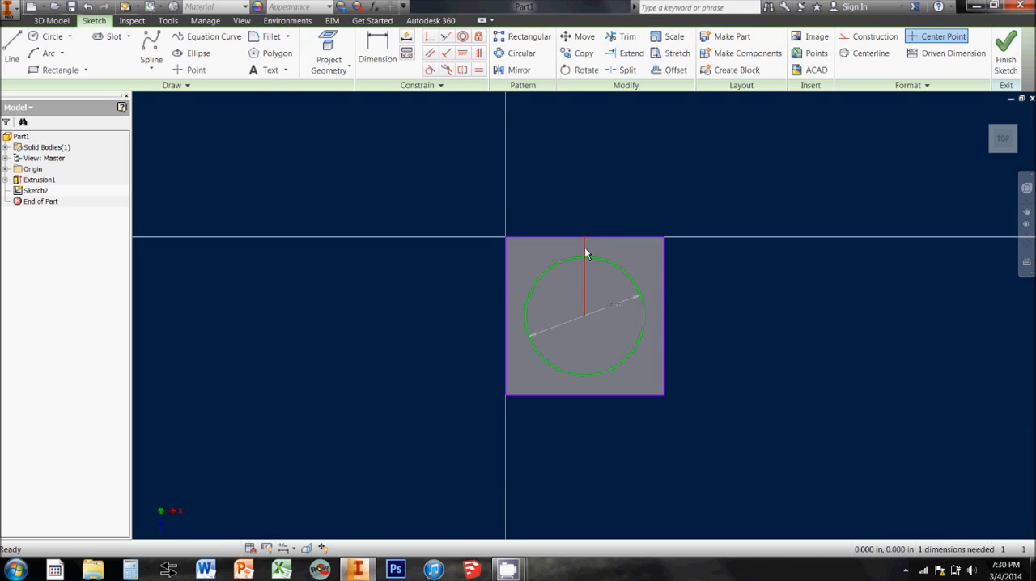
left_click(586, 250)
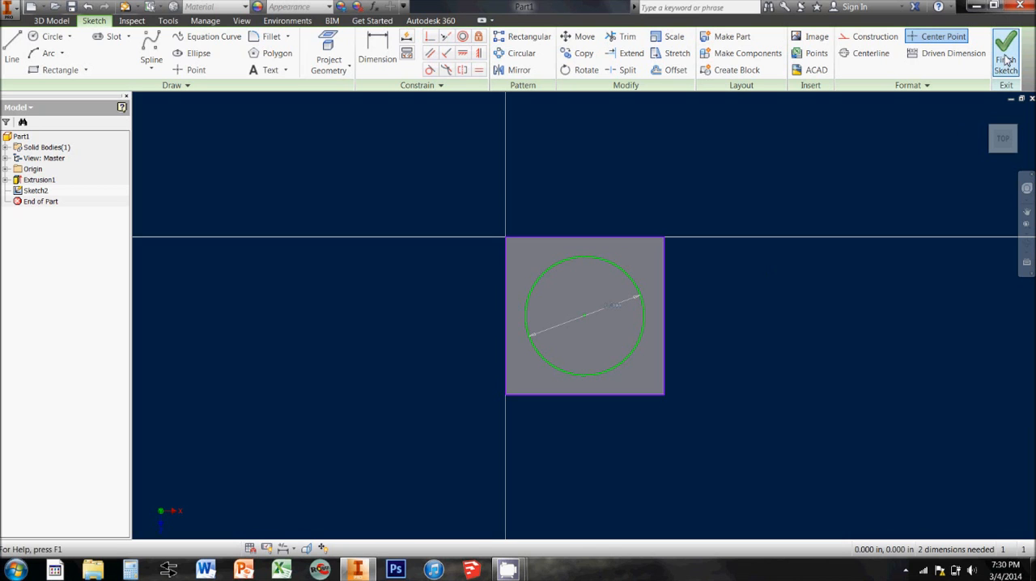
mouse_move(1006, 49)
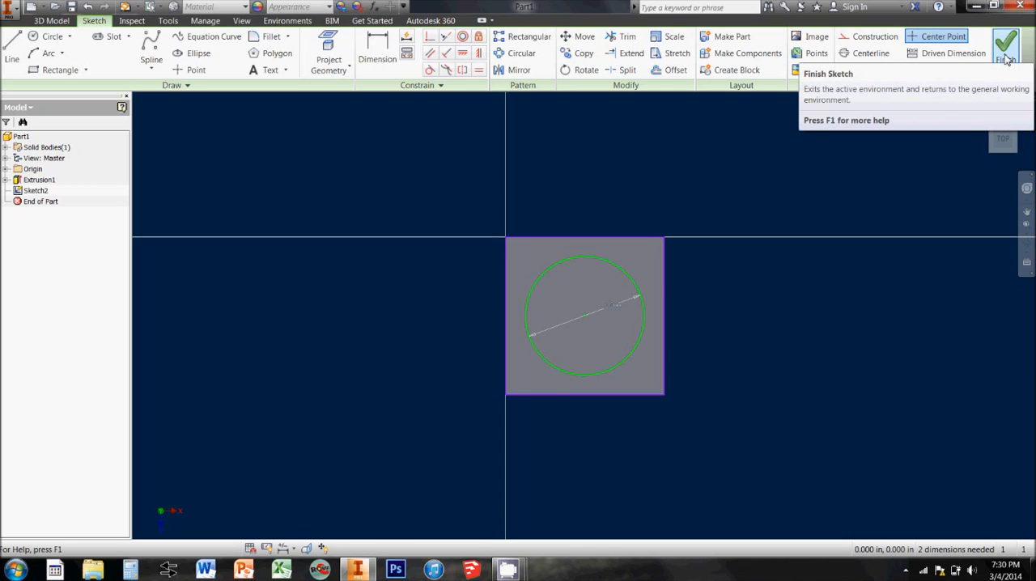
- Finish the circle sketch and extrude it 0.25 in into a raised peg (Extrusion2)
left_click(1004, 46)
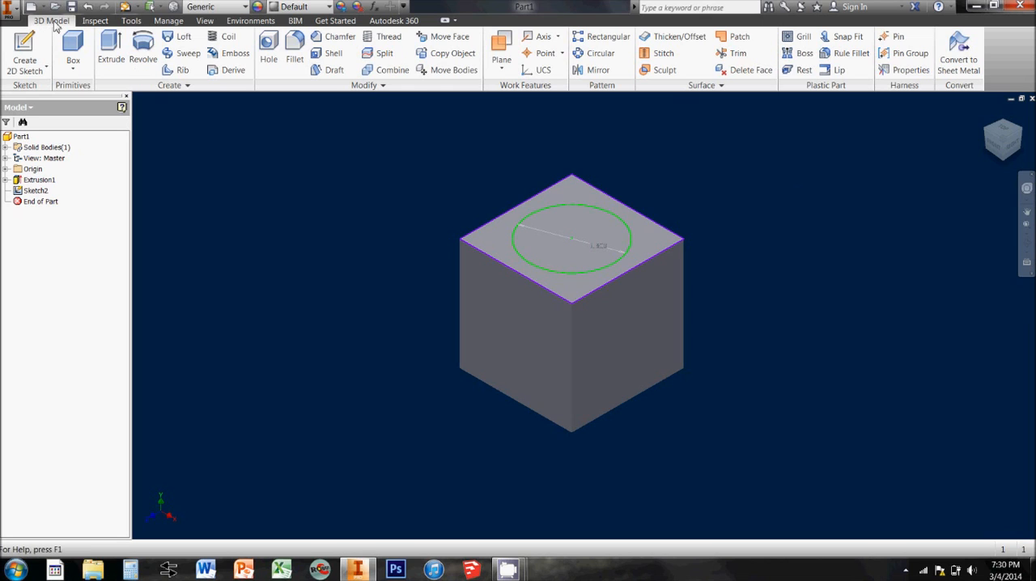
left_click(110, 49)
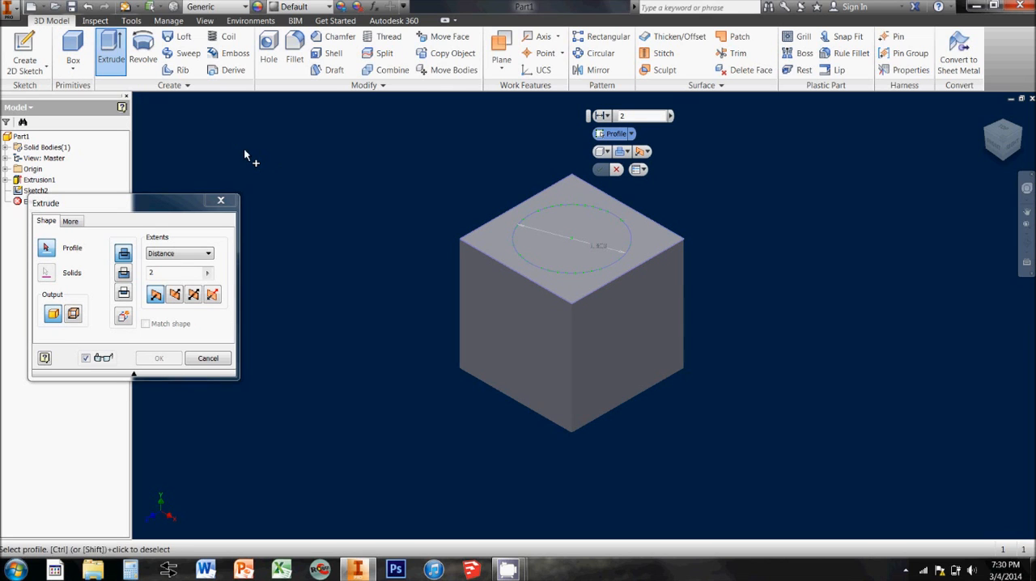
mouse_move(464, 227)
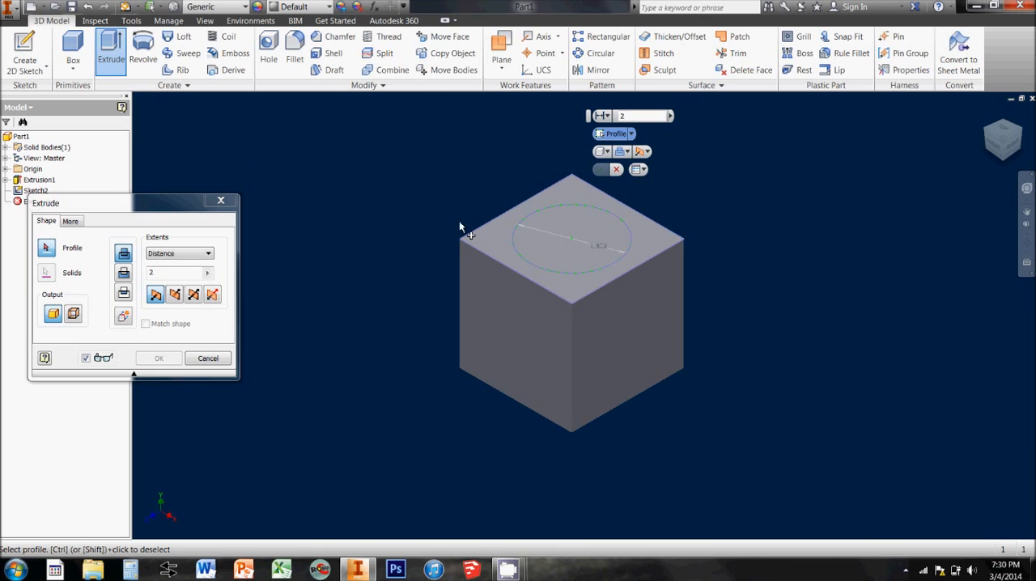
left_click(486, 243)
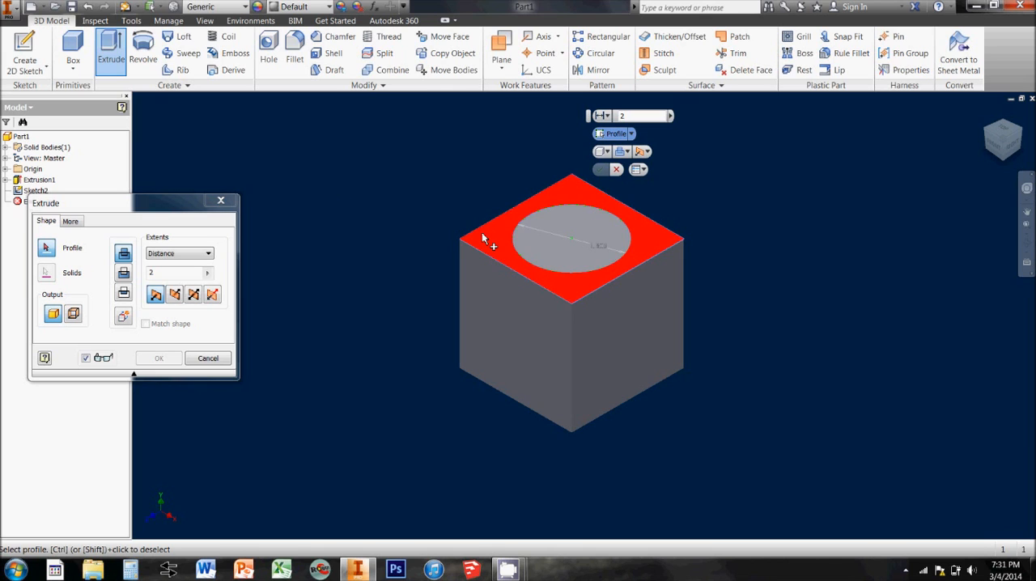
left_click(549, 246)
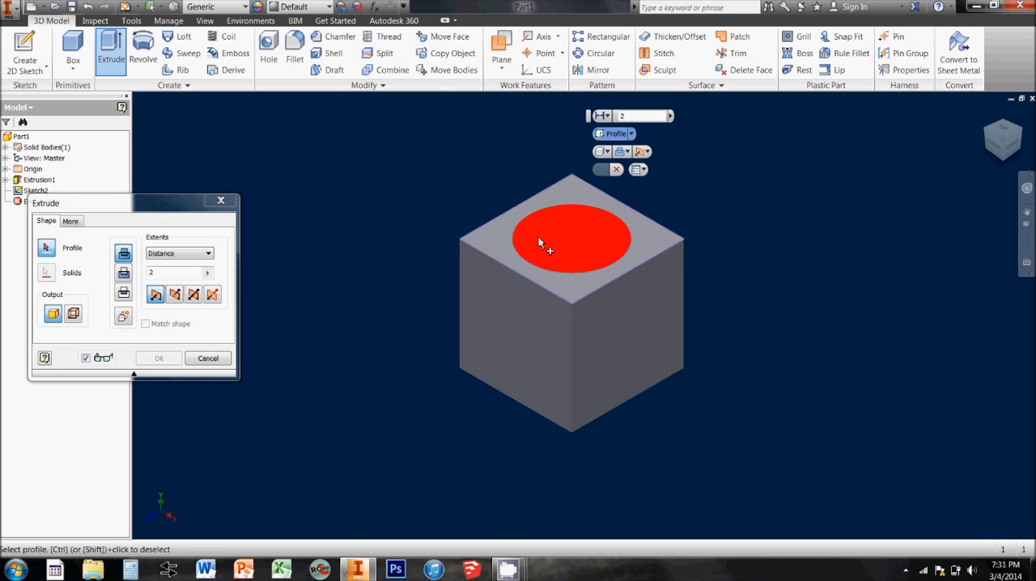
left_click(551, 243)
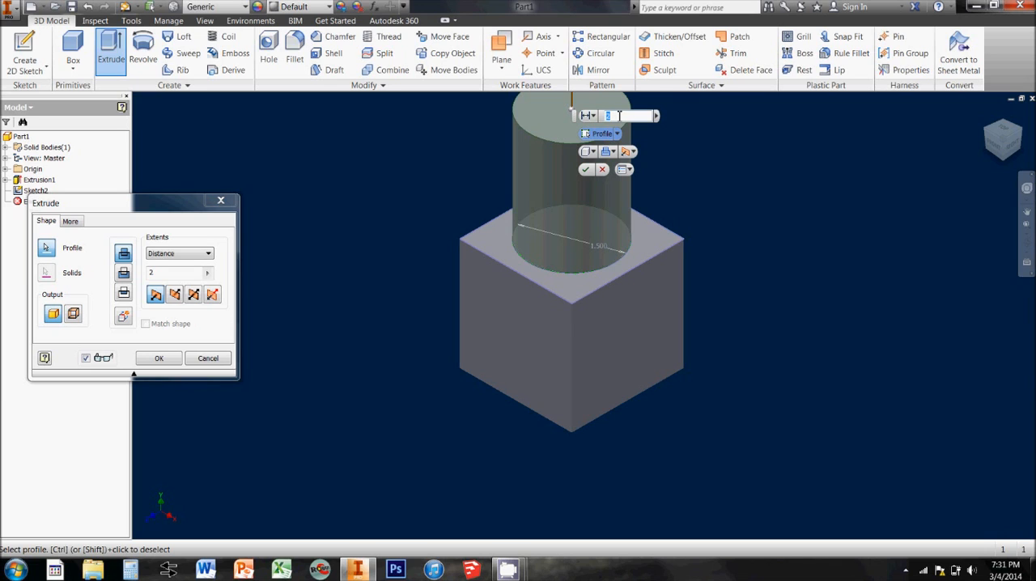
type(".25")
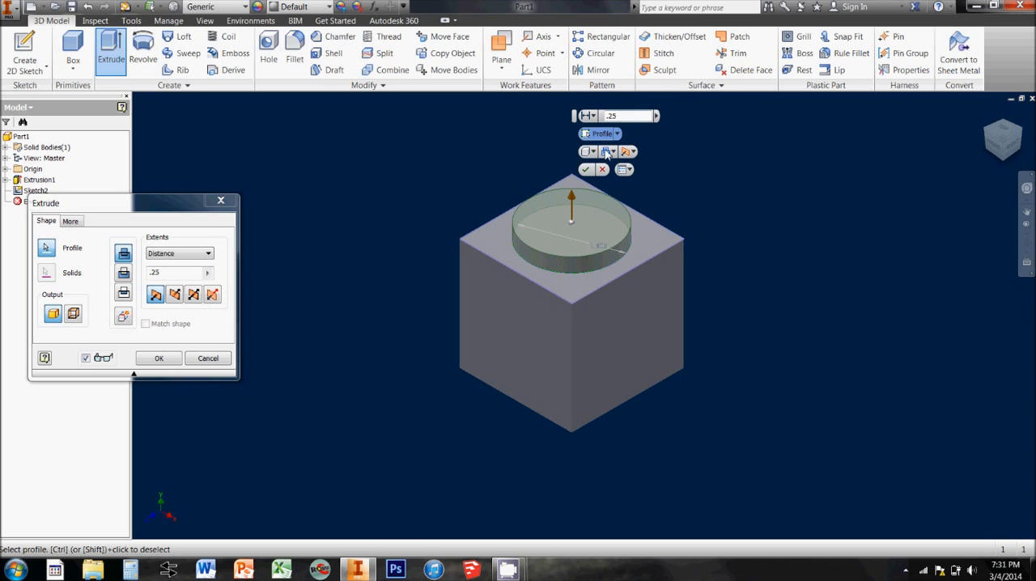
left_click(158, 358)
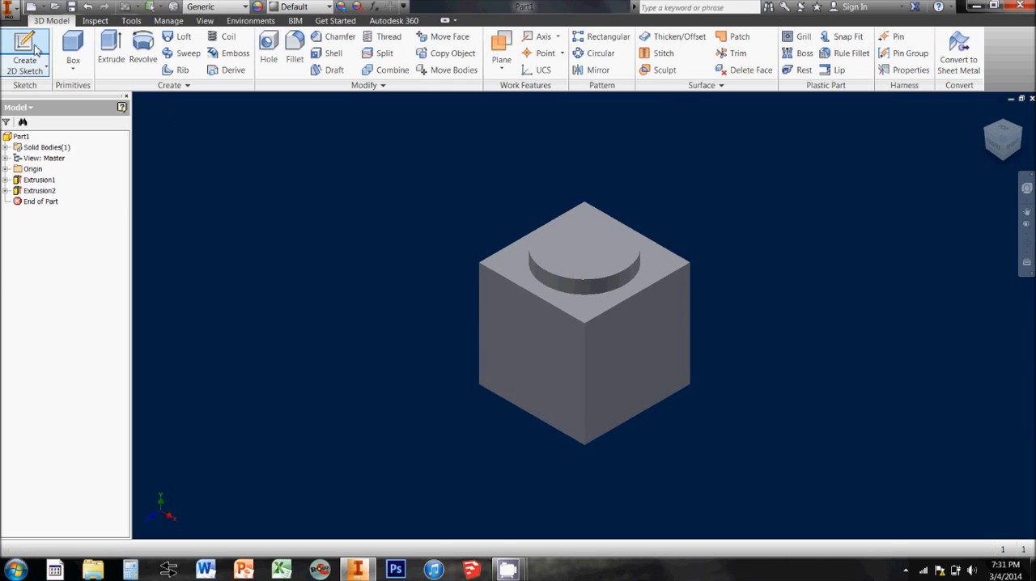
- Draw a large circle on the cube's side face as Sketch3 and finish the sketch
left_click(24, 55)
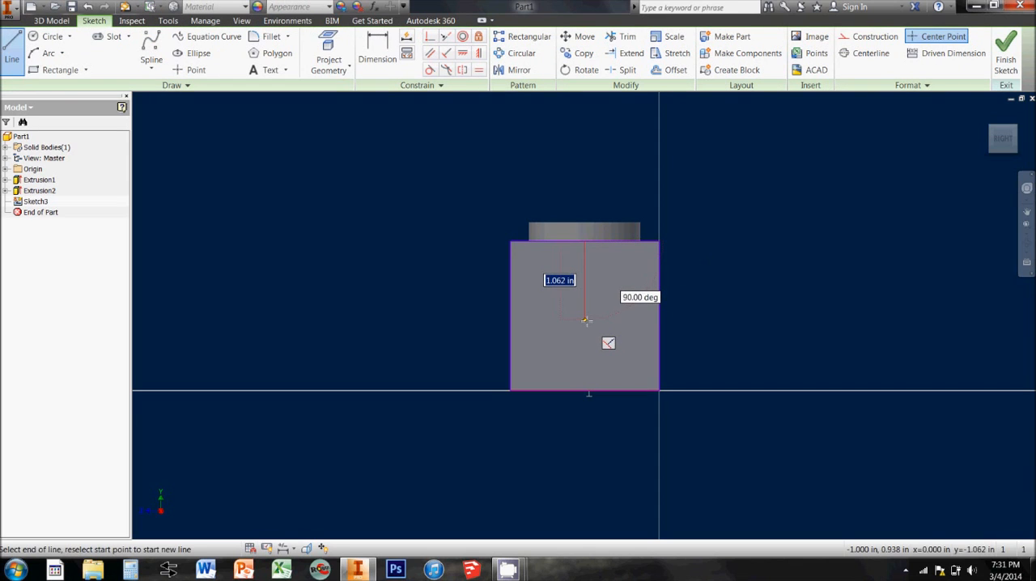
left_click(586, 311)
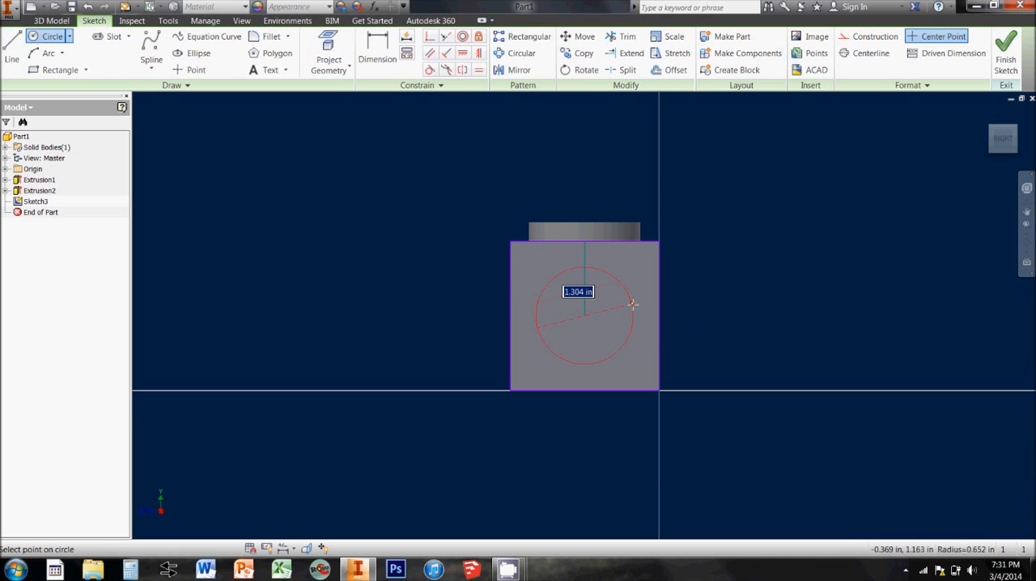
left_click(631, 304)
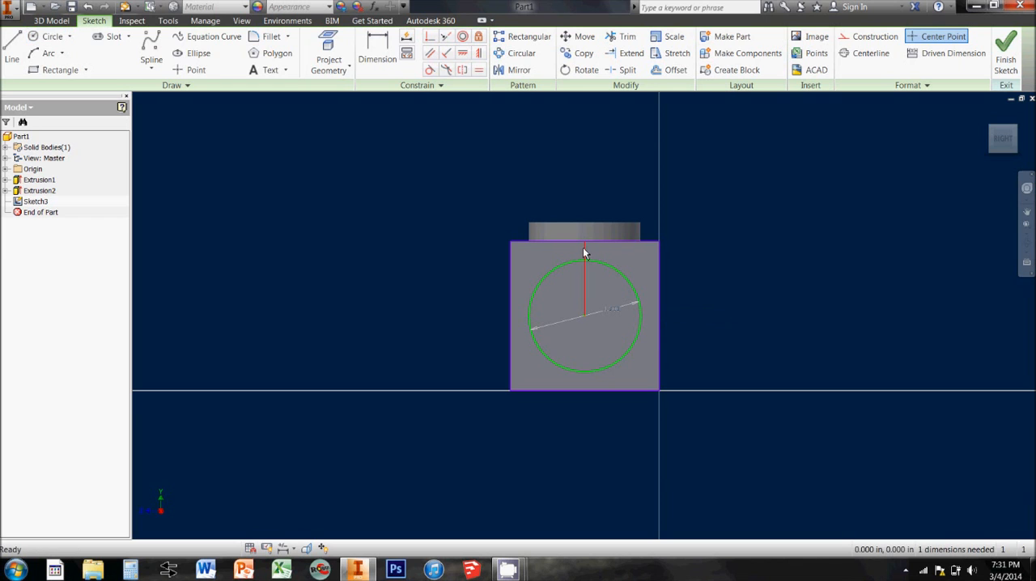
left_click(1006, 48)
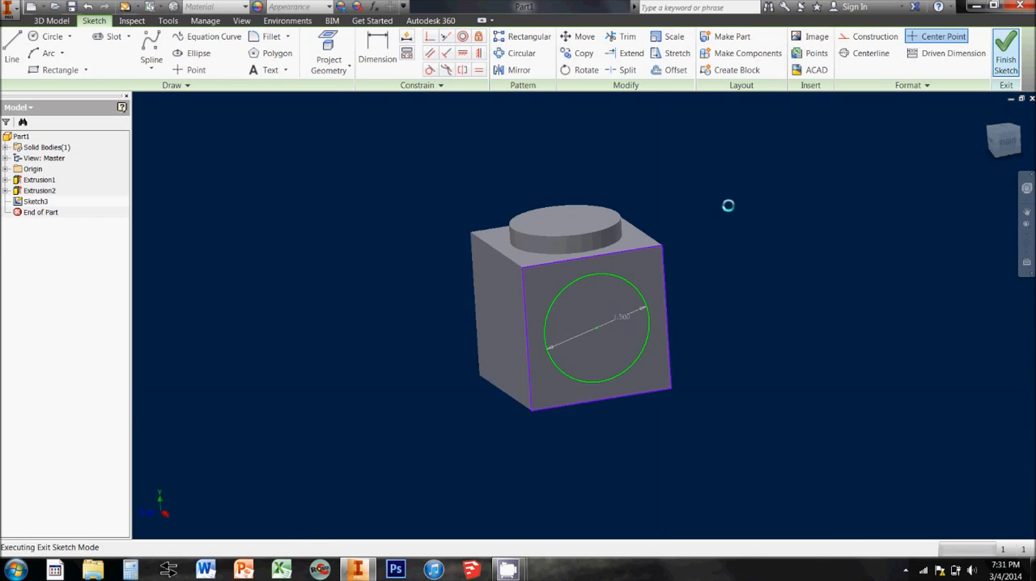
- Extrude the side-face circle 0.25 in into the cube as a cut to form the recess
left_click(1006, 52)
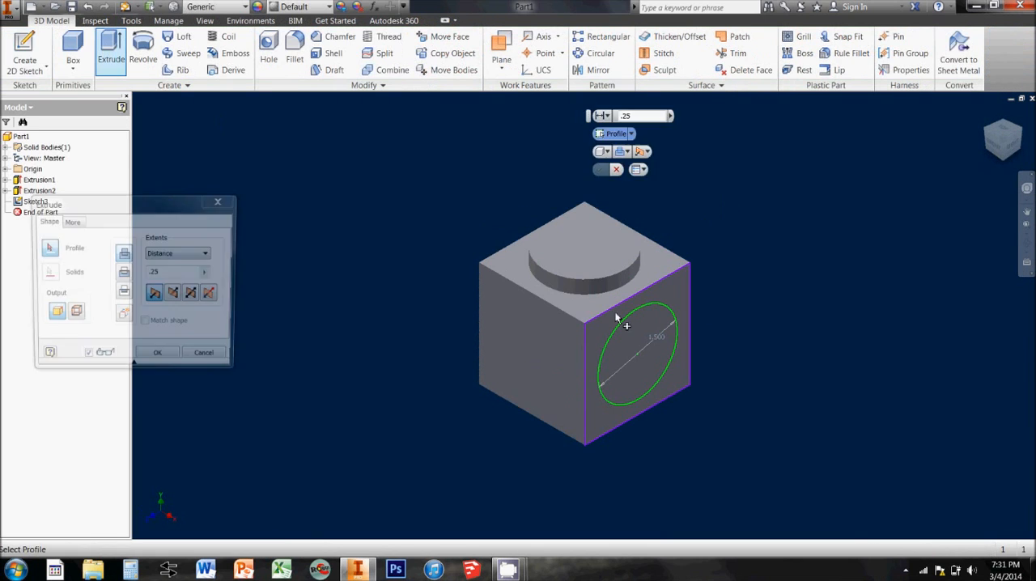
left_click(639, 356)
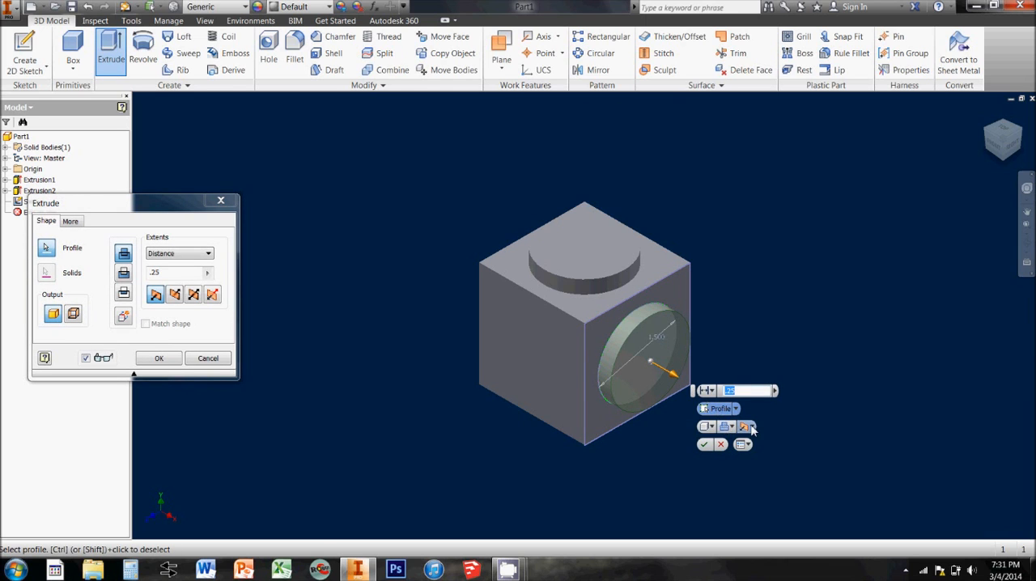
left_click(745, 427)
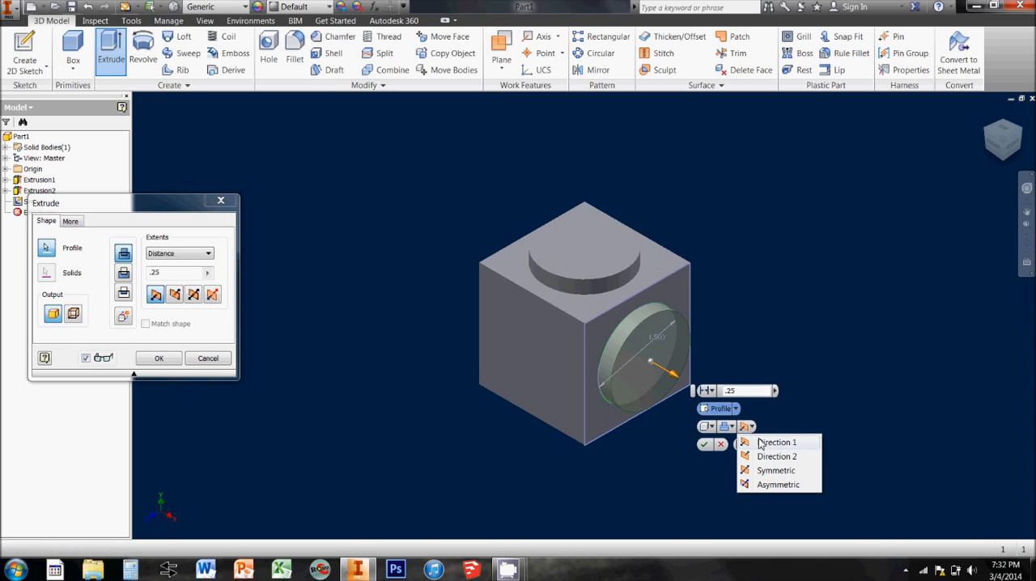
left_click(776, 442)
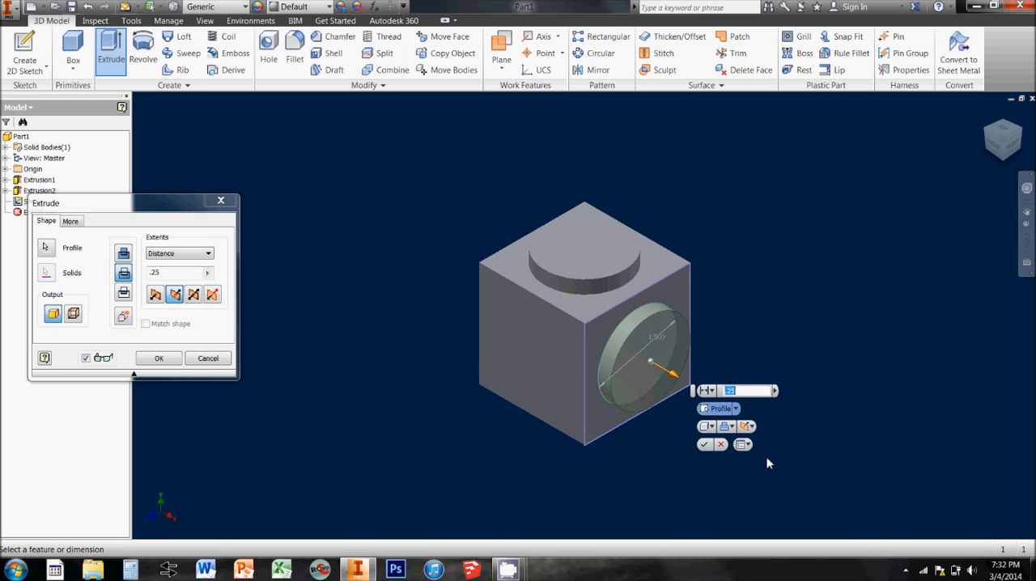
left_click(706, 444)
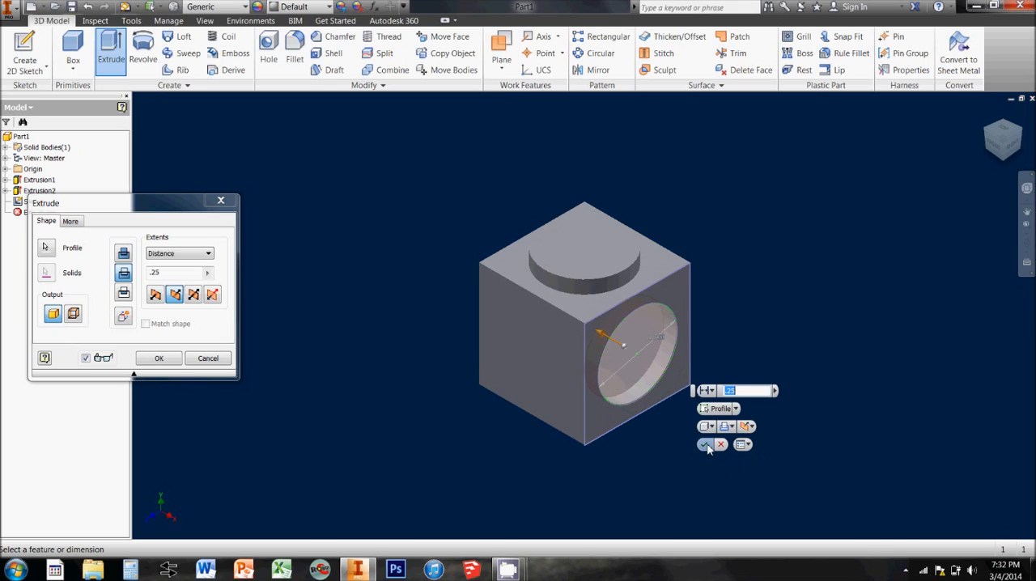
mouse_move(706, 444)
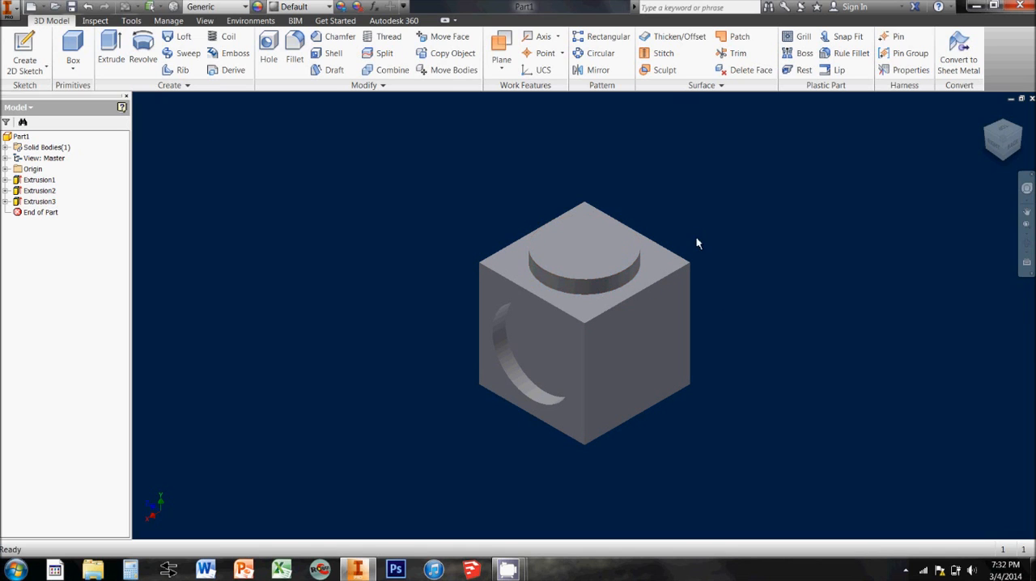
left_click(542, 363)
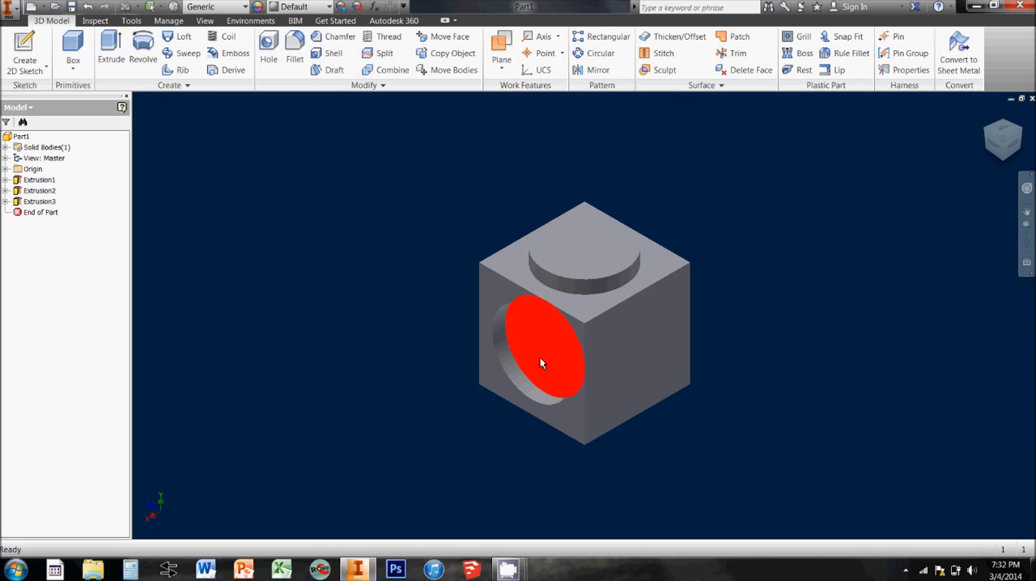
left_click(829, 340)
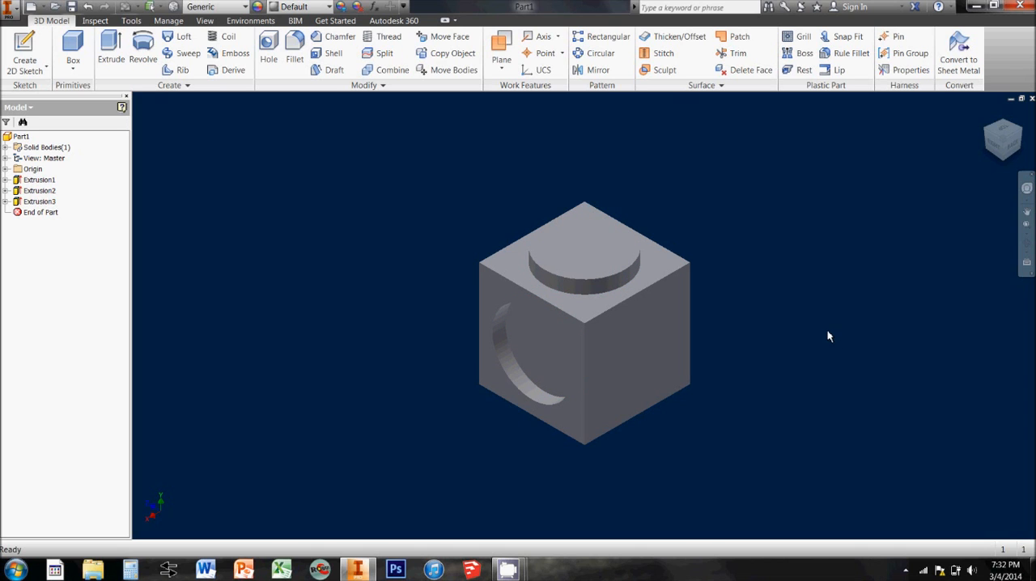
mouse_move(816, 314)
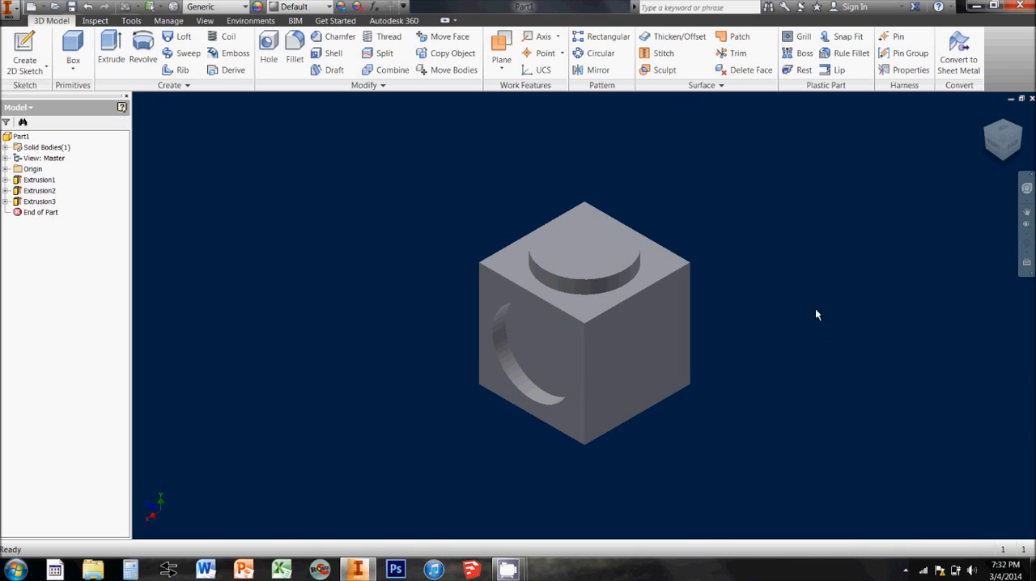